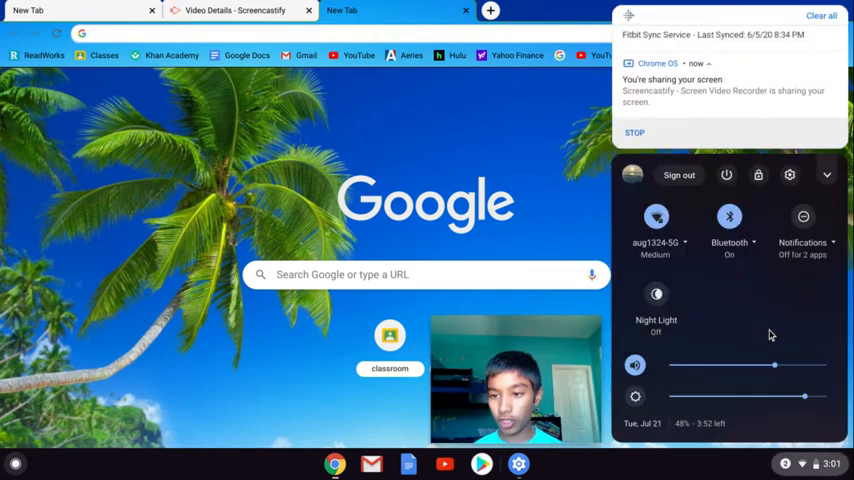
mouse_move(790, 176)
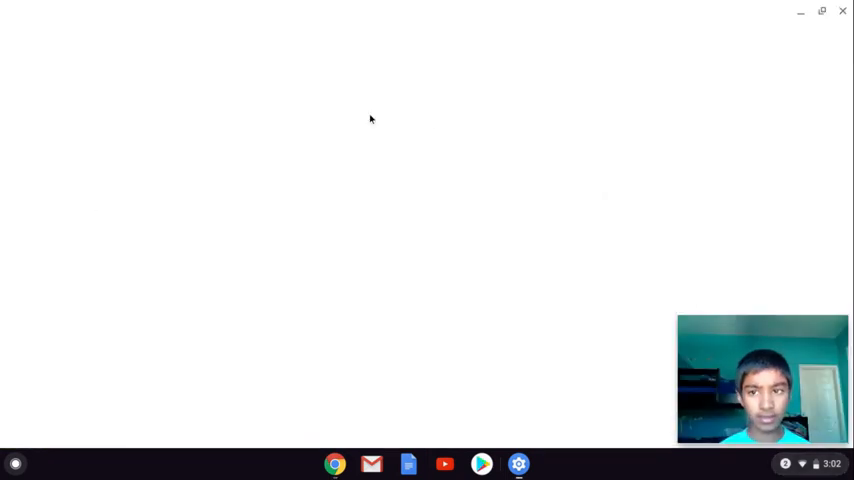
Step: Reach the Touchpad settings from the quick panel's full Settings
left_click(518, 464)
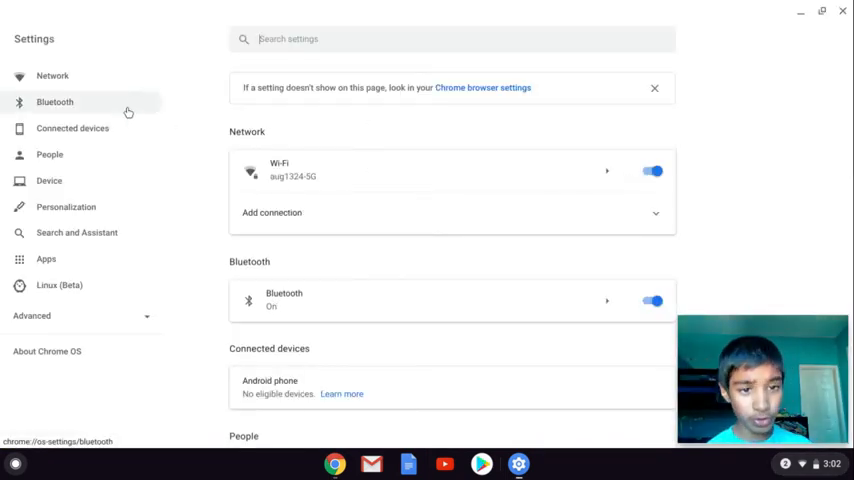
scroll("down", 3)
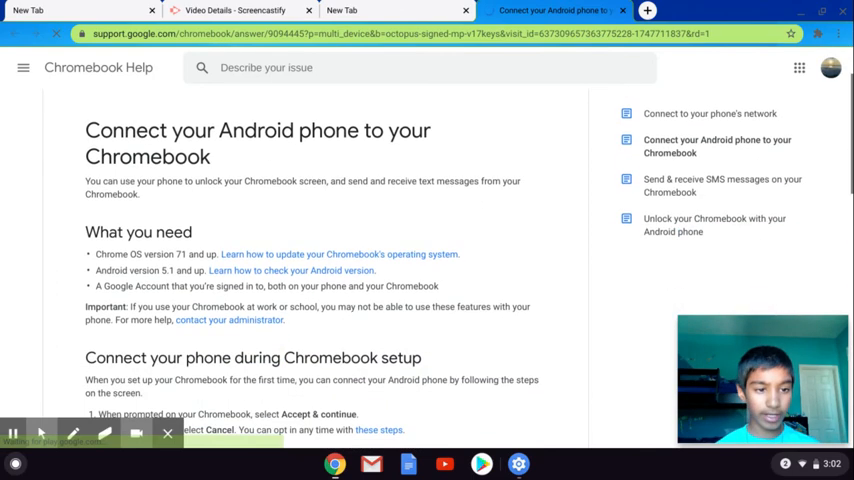
scroll("down", 3)
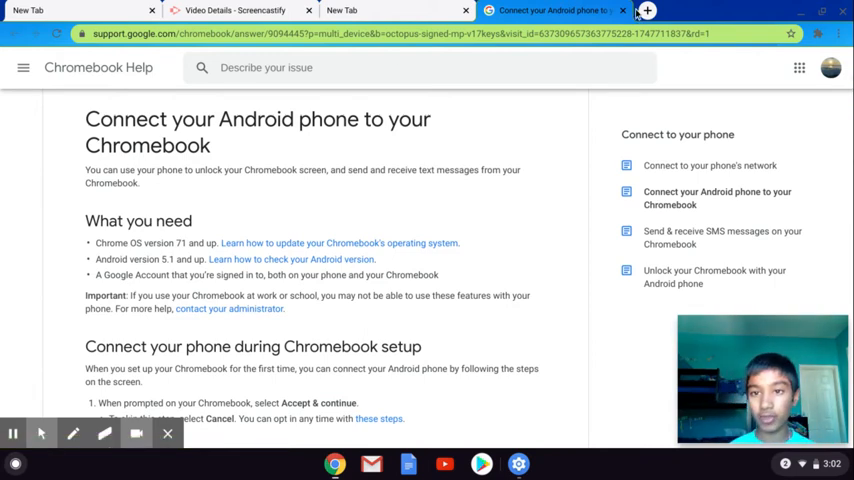
left_click(624, 10)
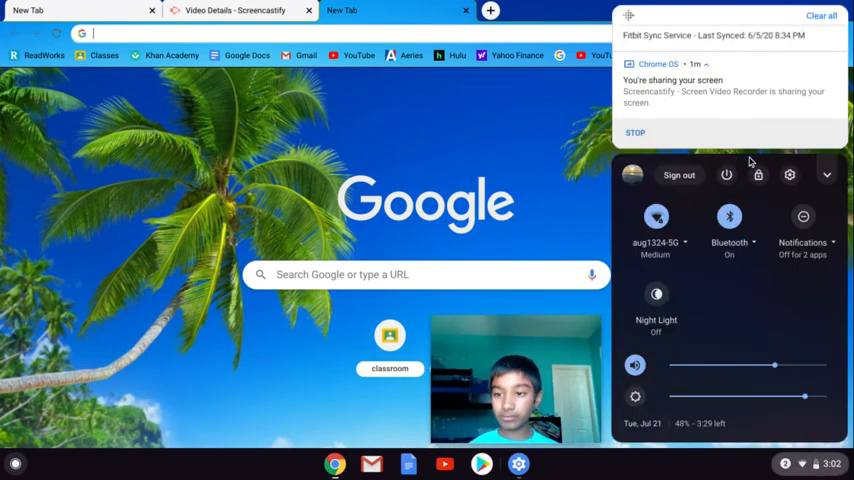
left_click(788, 176)
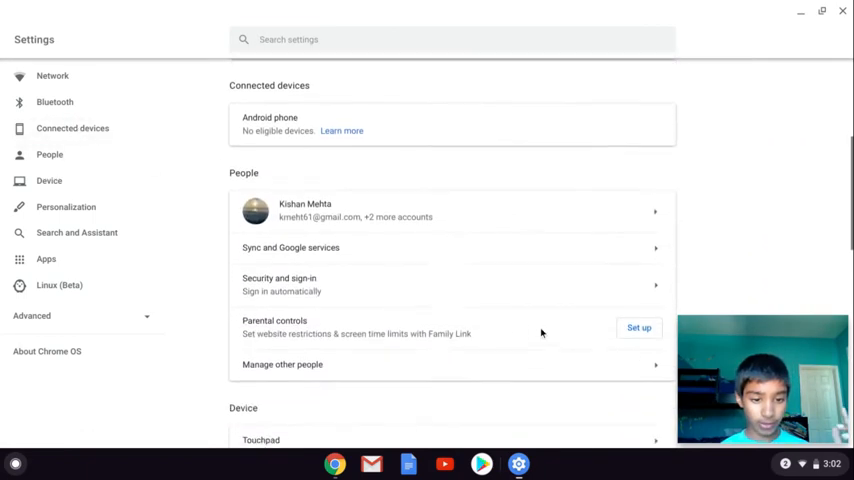
scroll("down", 3)
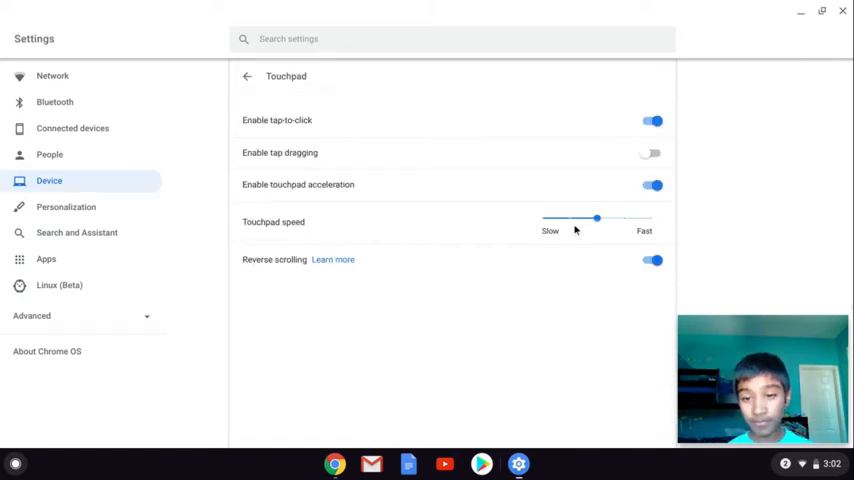
Step: Try the touchpad speed at slowest, then fastest, leaving it near fast
left_click_drag(596, 218, 542, 218)
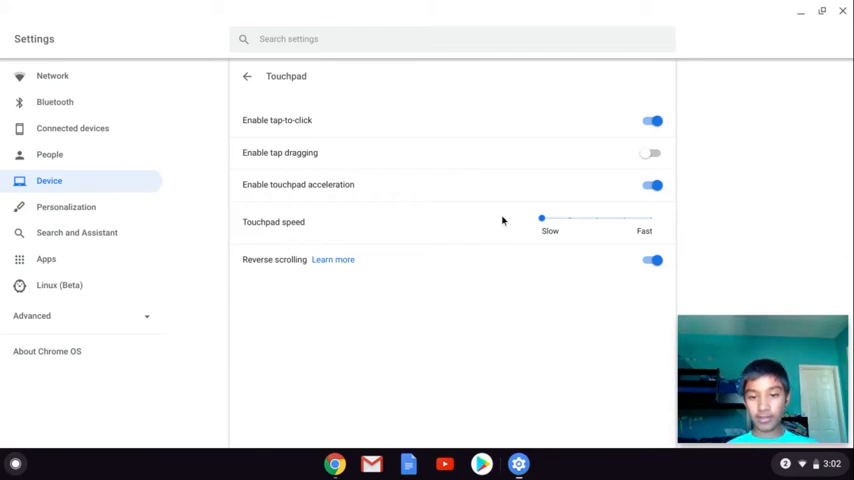
mouse_move(528, 200)
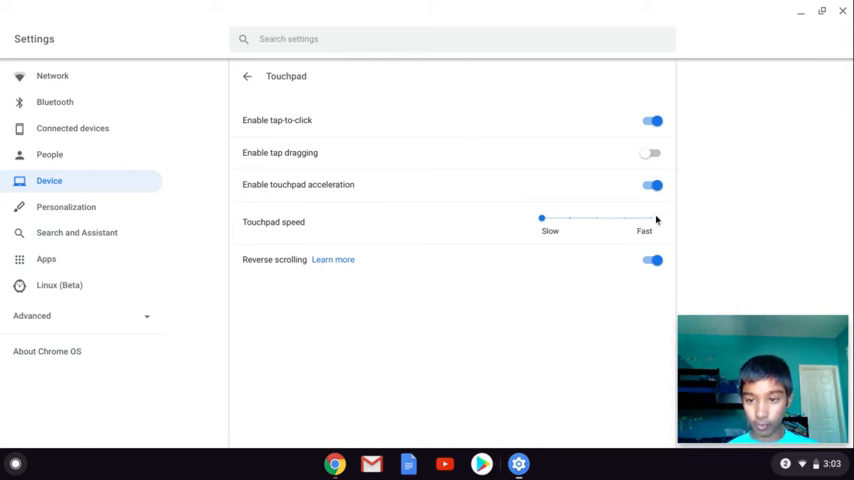
left_click_drag(542, 218, 630, 218)
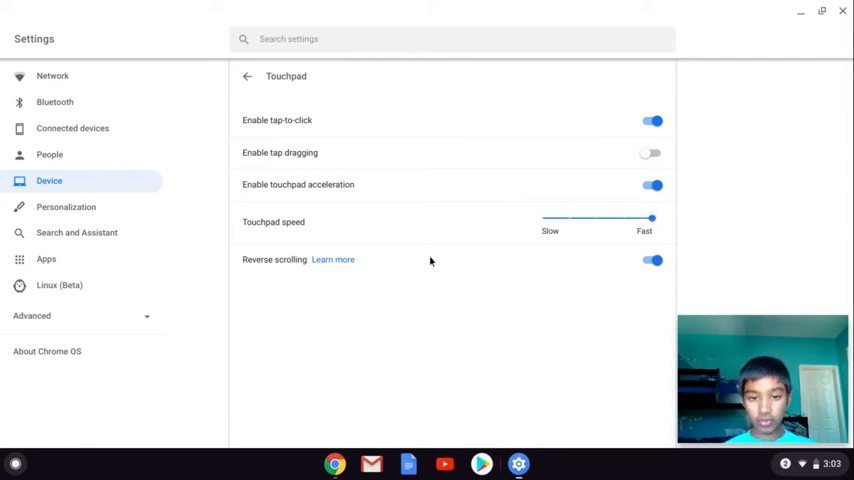
left_click_drag(628, 218, 596, 218)
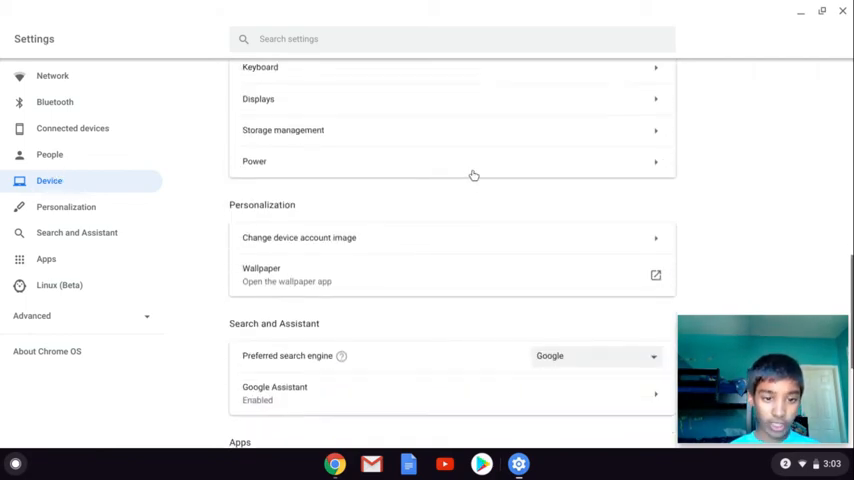
Step: Browse the Illustrations and Colors categories in the wallpaper picker
scroll("down", 3)
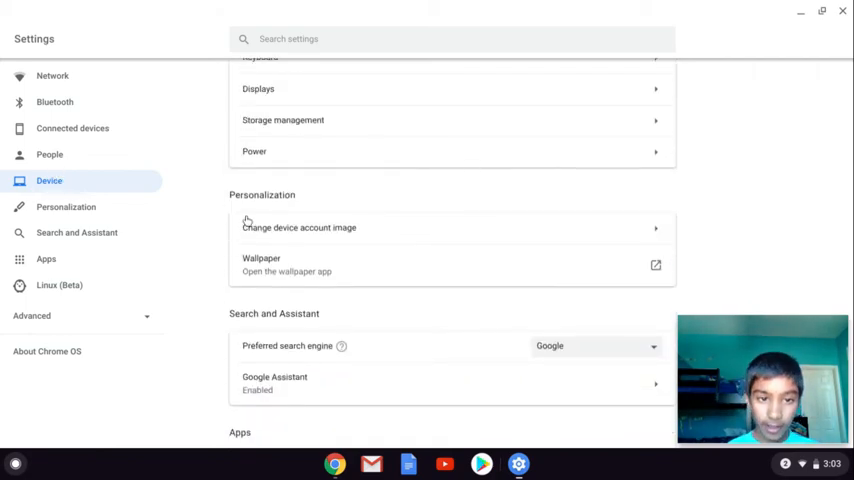
left_click(286, 272)
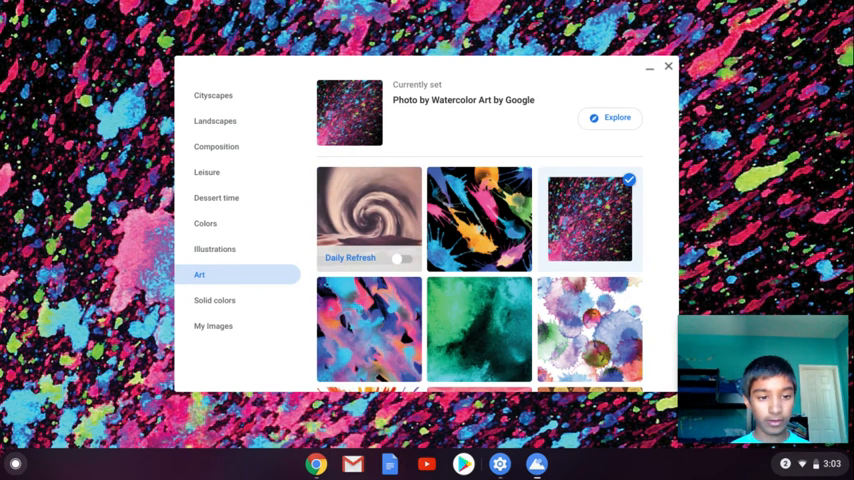
left_click(214, 250)
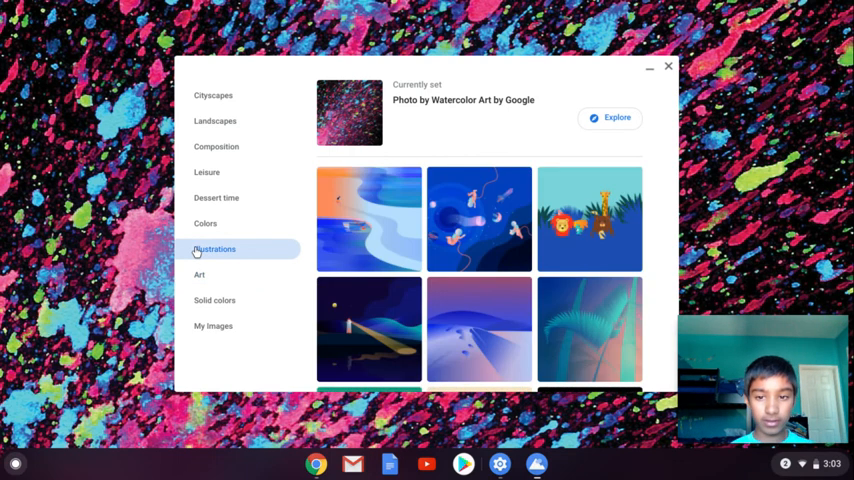
left_click(204, 224)
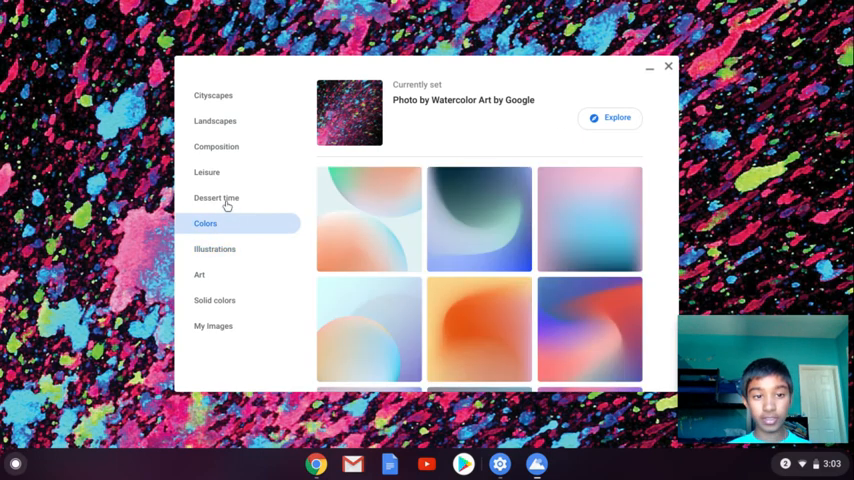
mouse_move(212, 188)
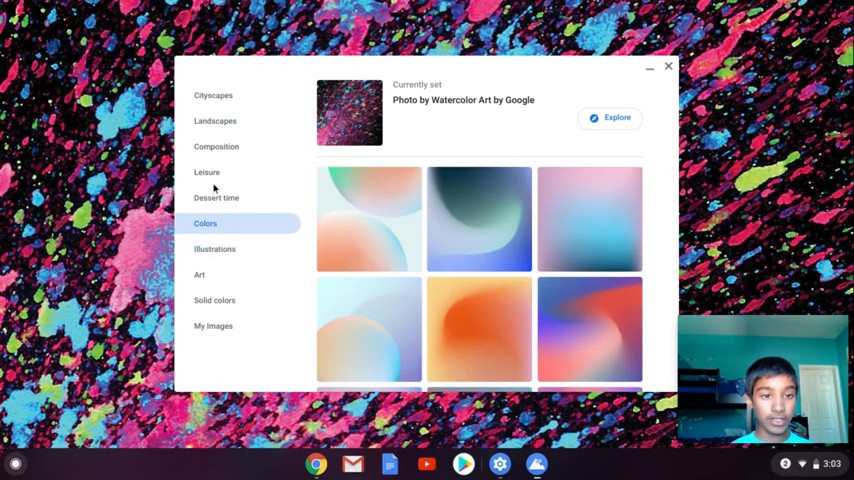
mouse_move(216, 160)
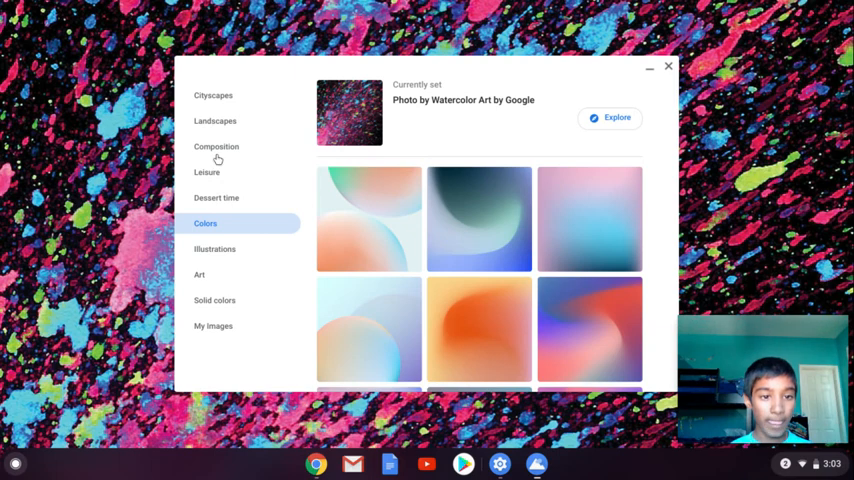
mouse_move(212, 124)
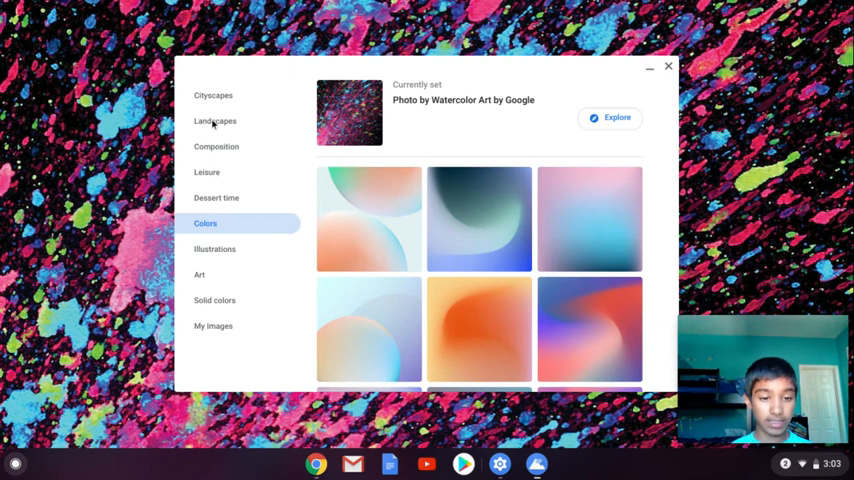
Step: Set the purple beach sunset photo from My images as the wallpaper
left_click(212, 326)
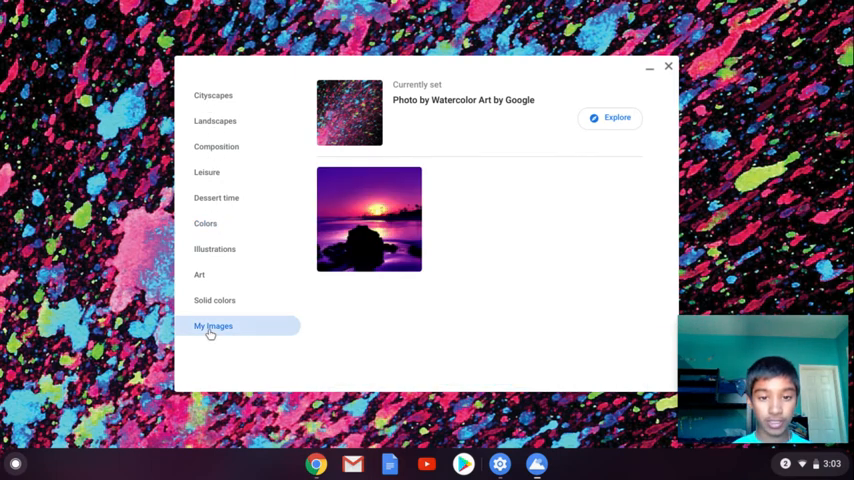
left_click(368, 218)
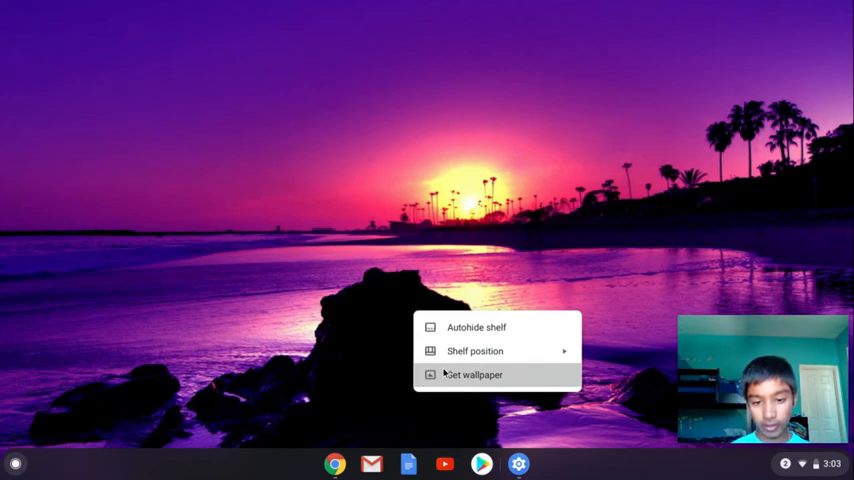
Step: Move the shelf to the left edge and try auto-hide and another position
left_click(472, 374)
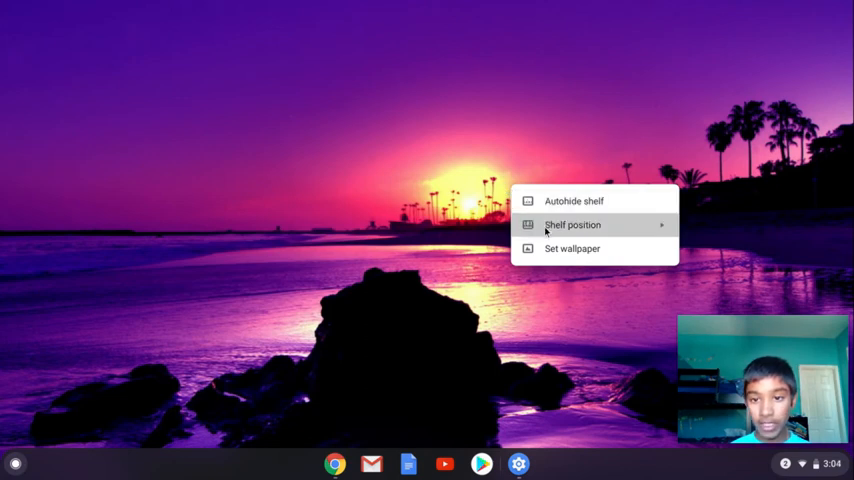
left_click(572, 224)
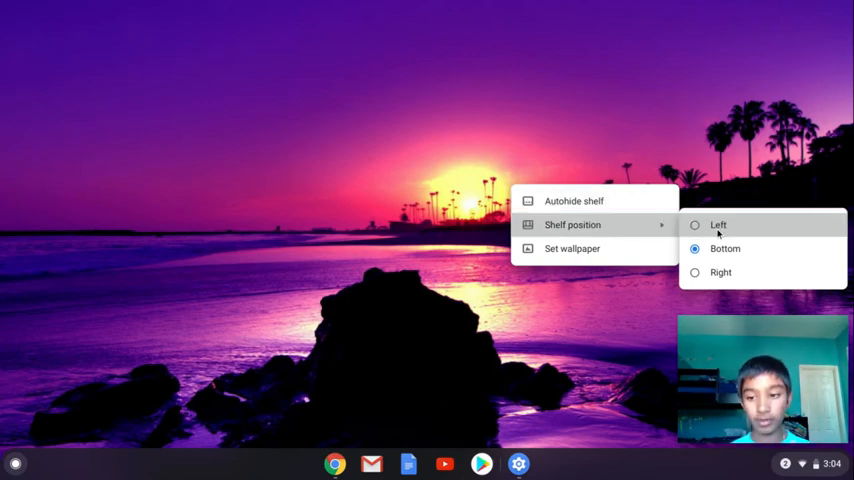
left_click(718, 224)
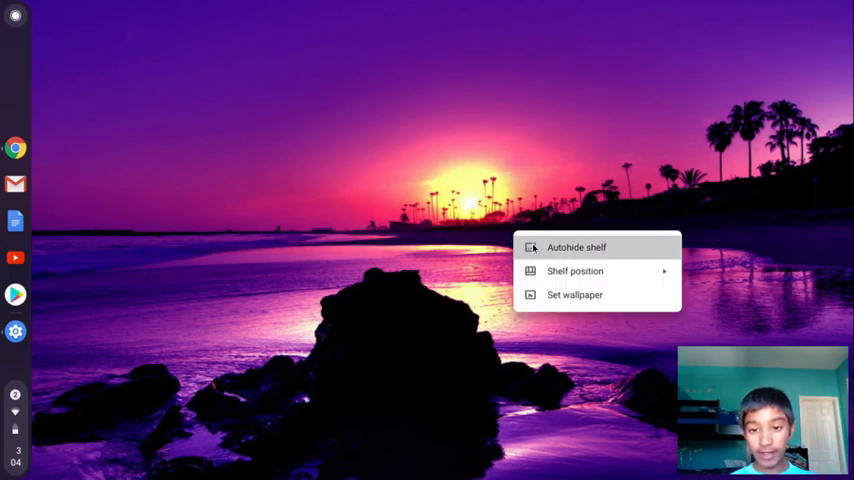
left_click(576, 246)
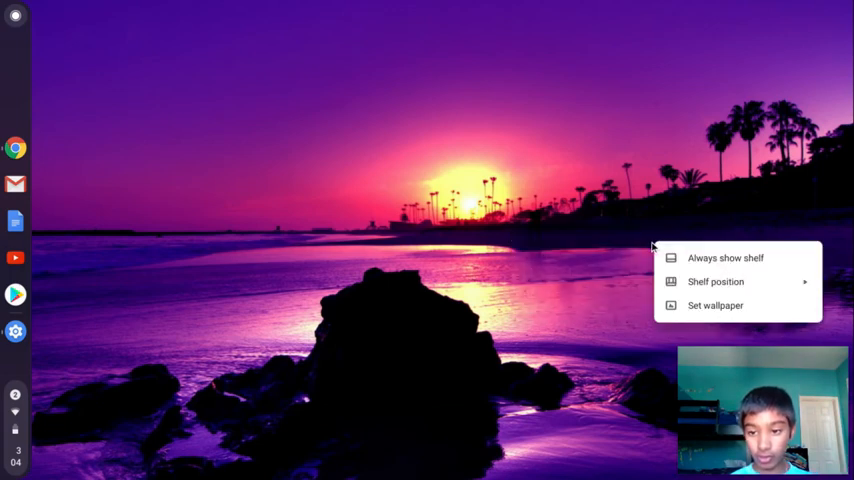
left_click(716, 280)
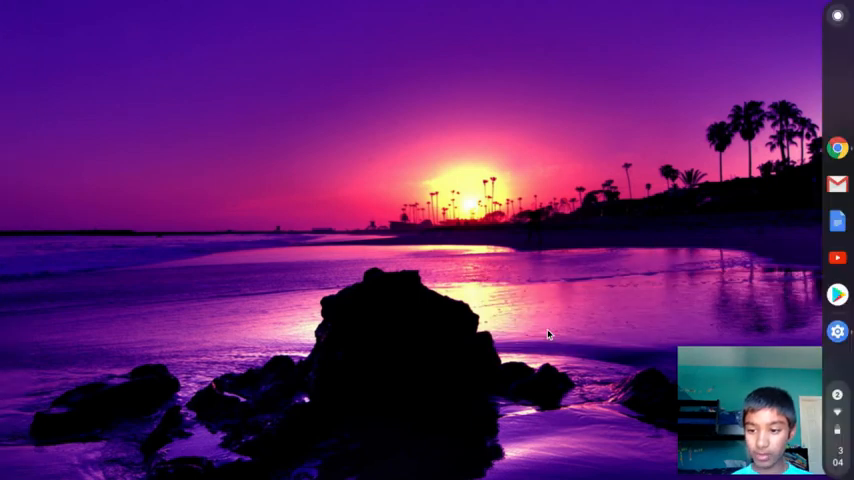
Step: Put the shelf back along the bottom of the screen
right_click(548, 336)
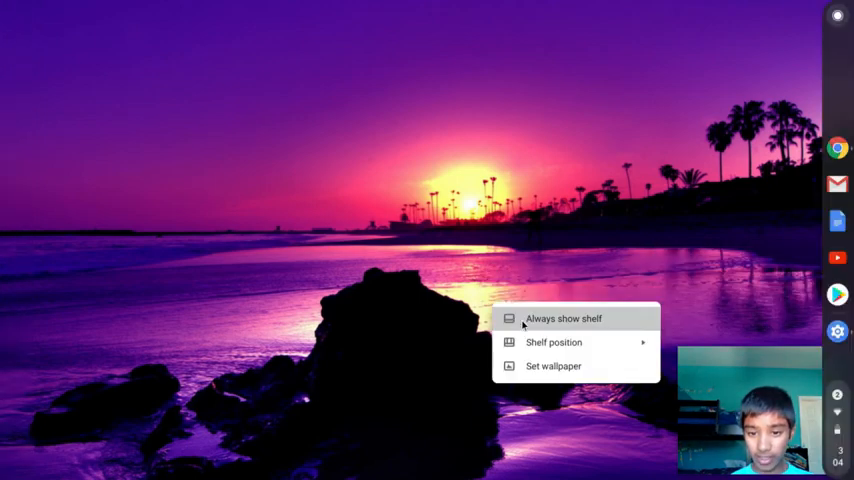
left_click(564, 318)
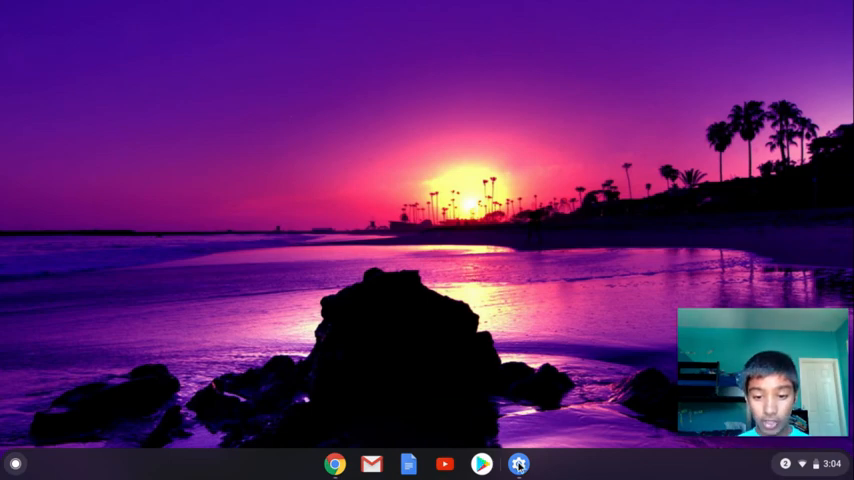
Step: Visit Personalization and People in Settings, ending at the Device section
left_click(518, 464)
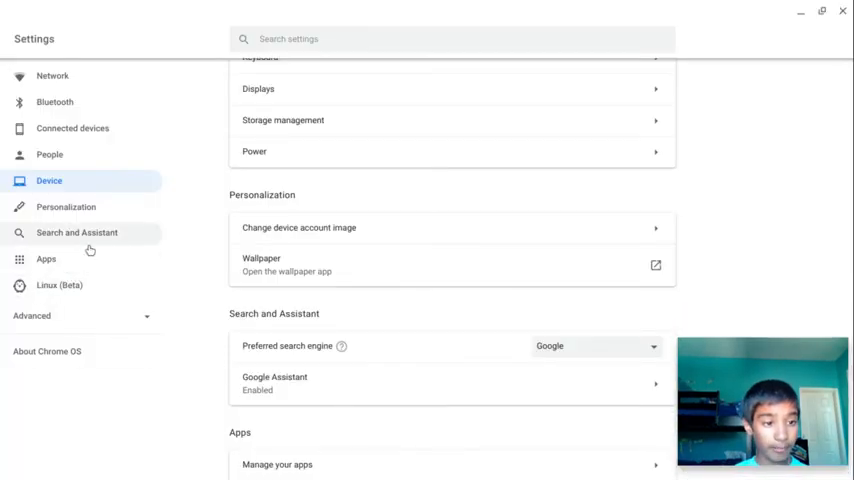
left_click(64, 208)
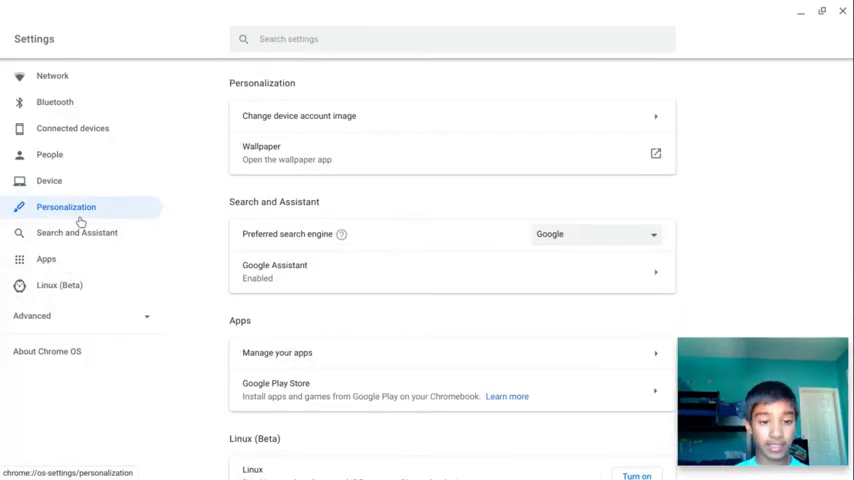
scroll("down", 3)
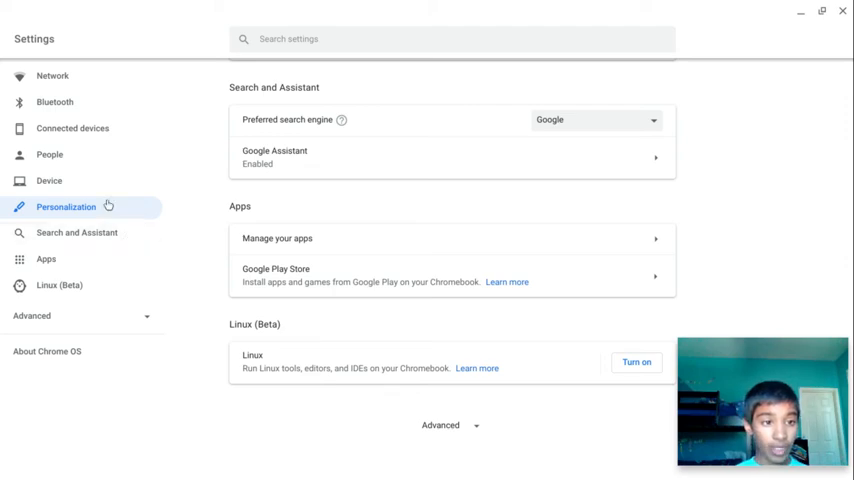
left_click(48, 154)
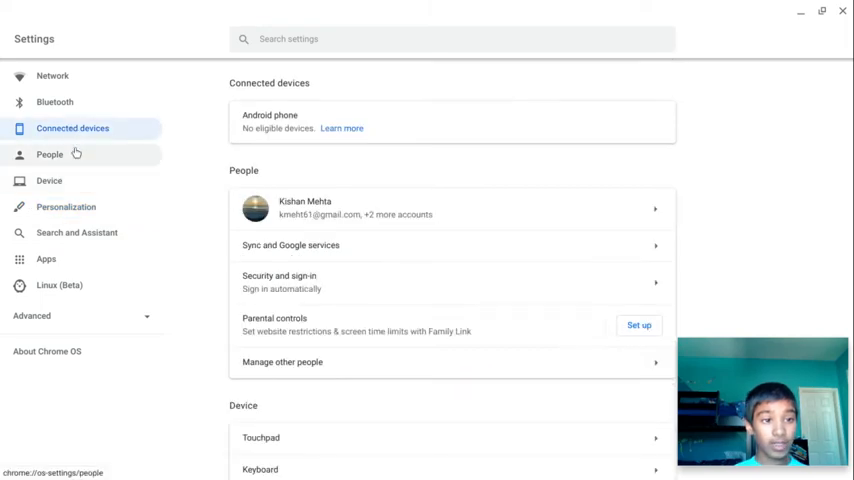
scroll("down", 3)
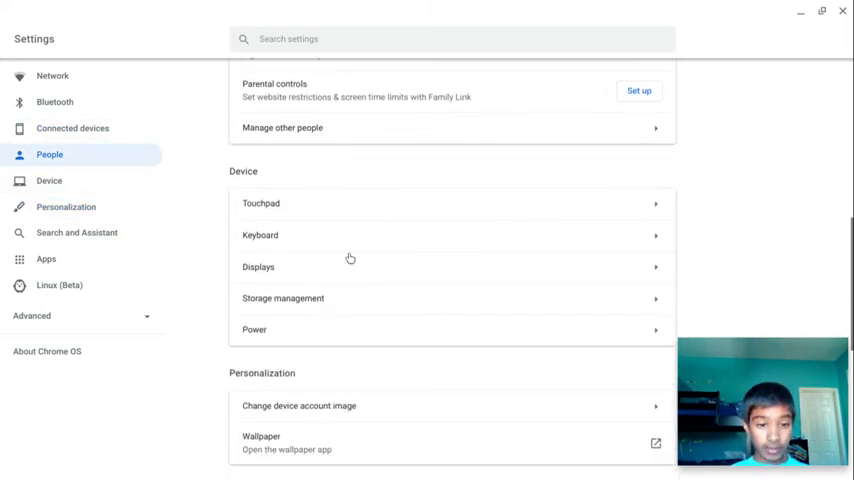
Step: Switch Night Light on in Displays and try cooler and warmest tints
left_click(258, 268)
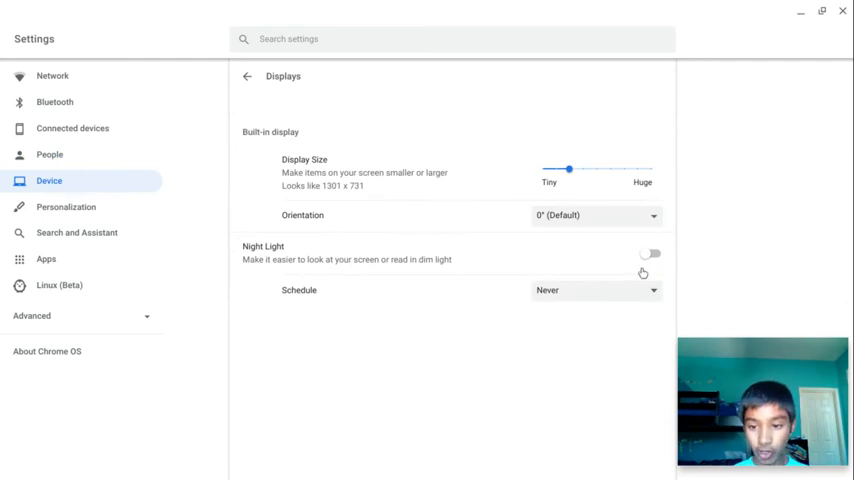
left_click(650, 252)
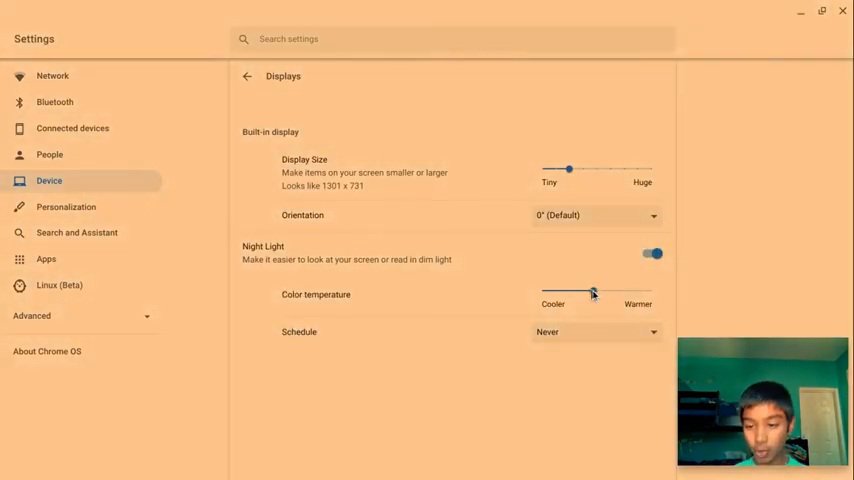
left_click_drag(592, 292, 542, 292)
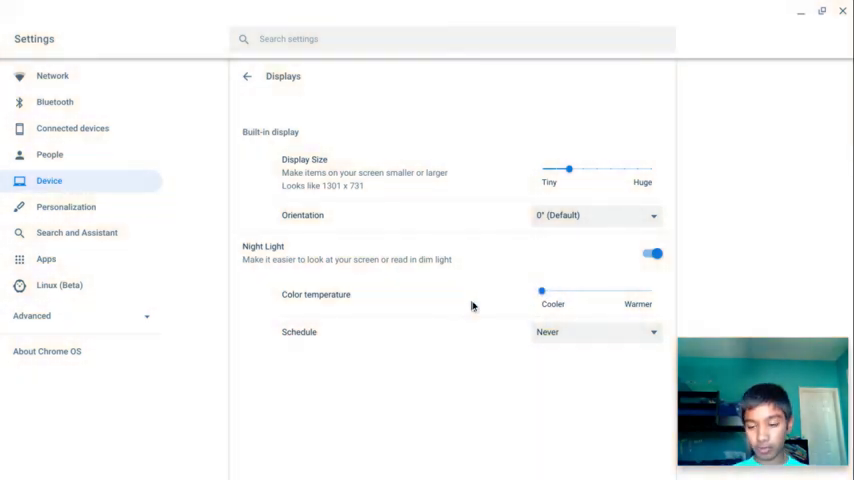
mouse_move(478, 304)
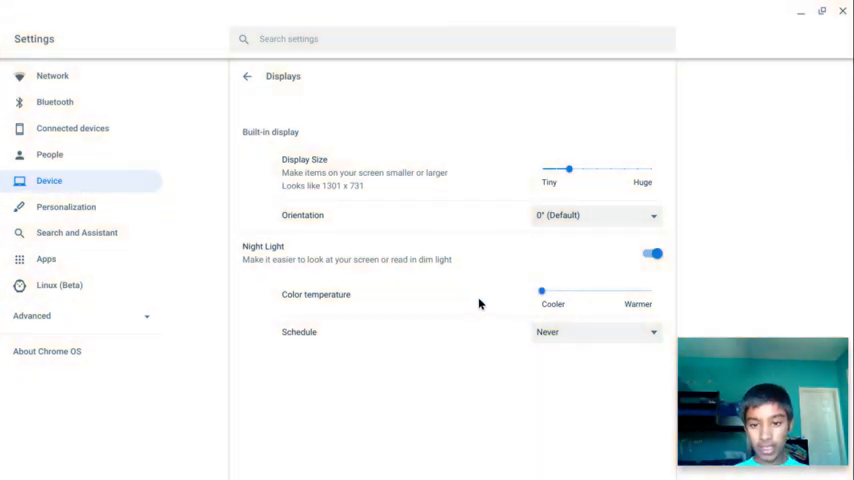
left_click_drag(542, 292, 652, 292)
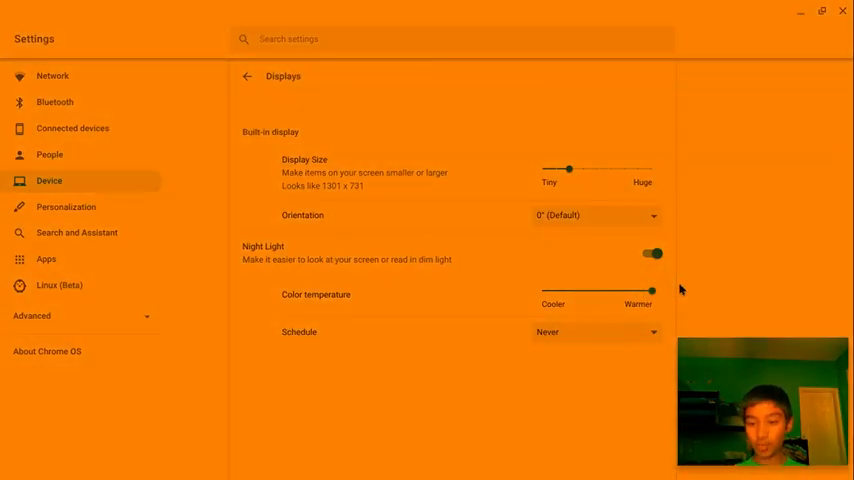
Step: Set Night Light warmth to medium, then switch Night Light off
left_click_drag(652, 292, 596, 292)
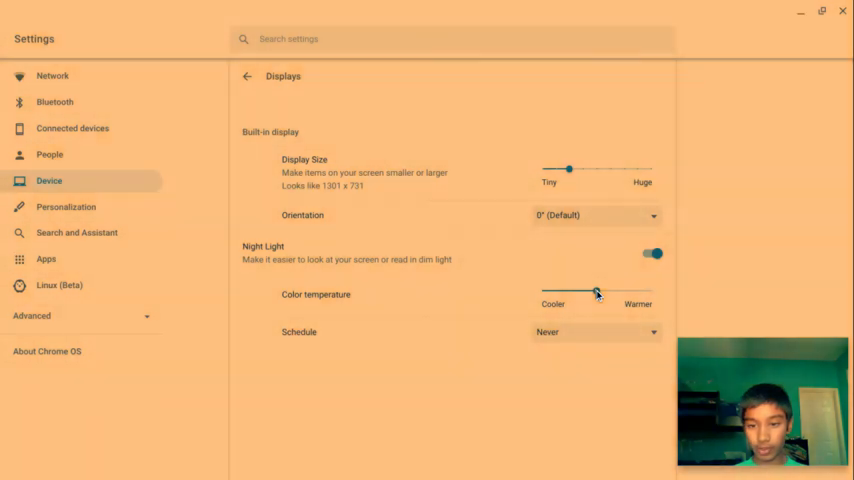
left_click_drag(596, 292, 584, 292)
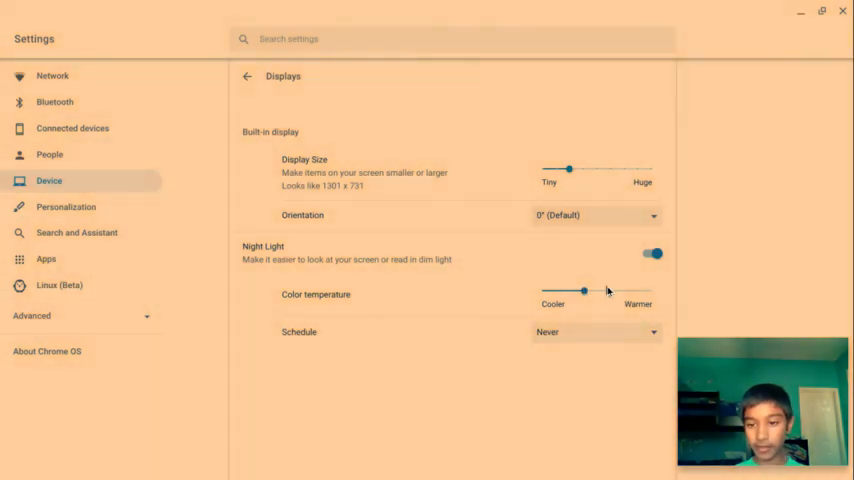
left_click(652, 252)
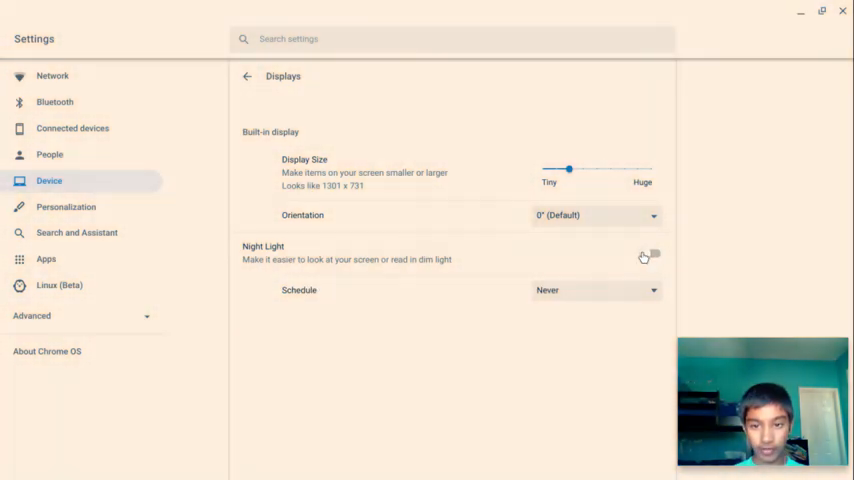
left_click(596, 216)
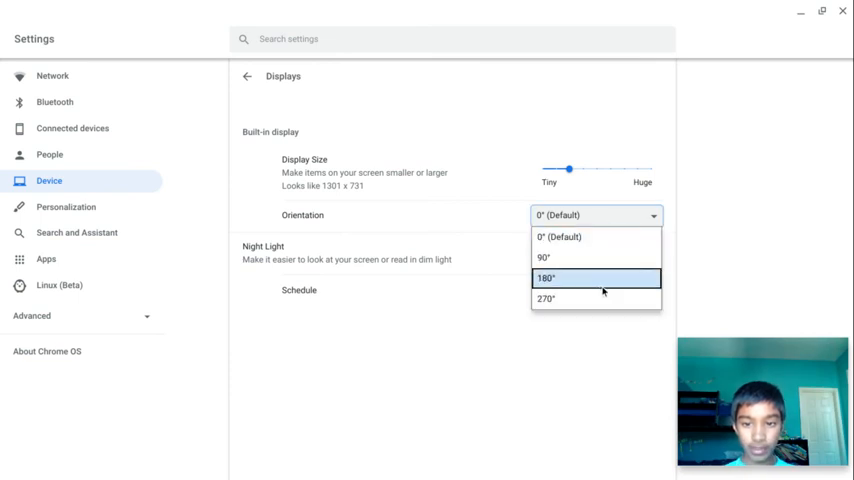
mouse_move(590, 258)
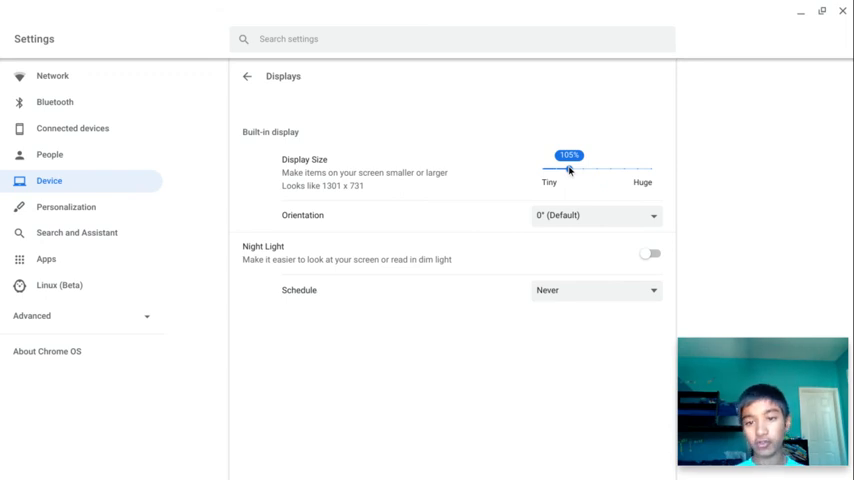
Step: Shrink display size to tiny, then enlarge it up to 150%
left_click_drag(568, 156, 504, 144)
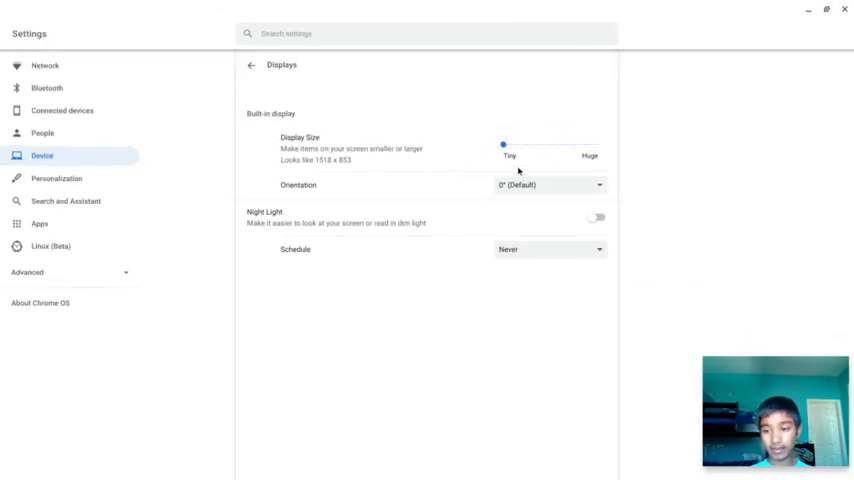
left_click_drag(504, 144, 504, 146)
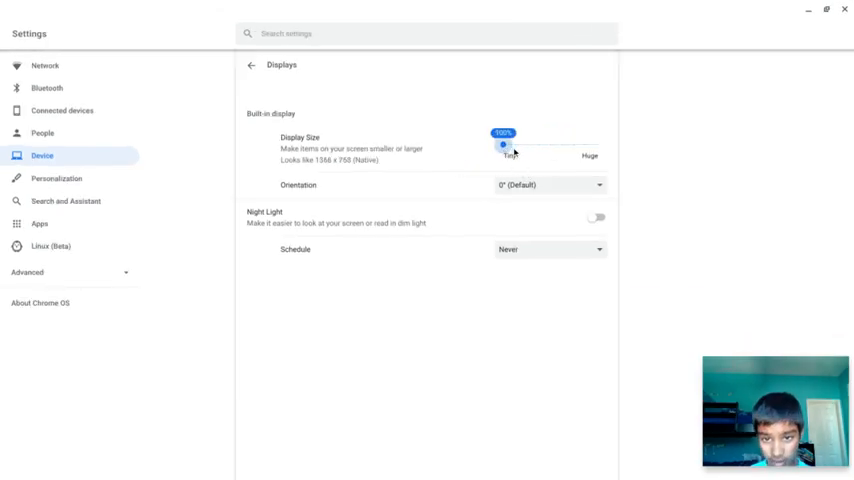
left_click_drag(502, 146, 528, 146)
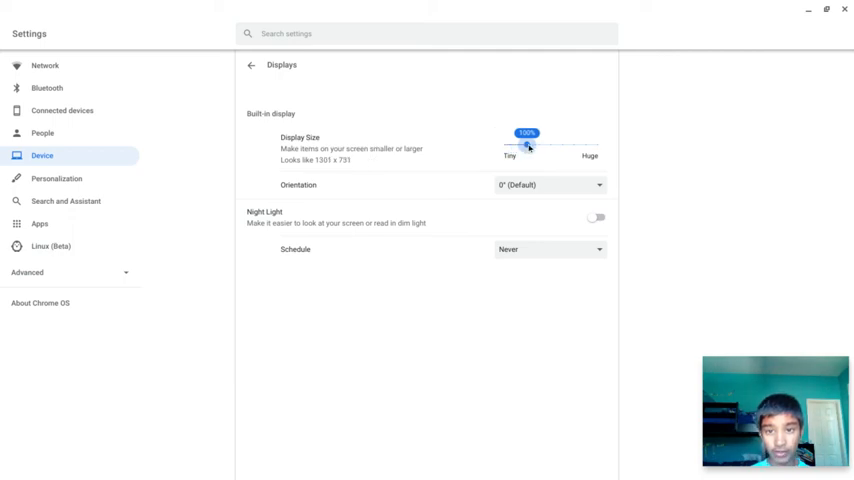
left_click_drag(528, 132, 568, 168)
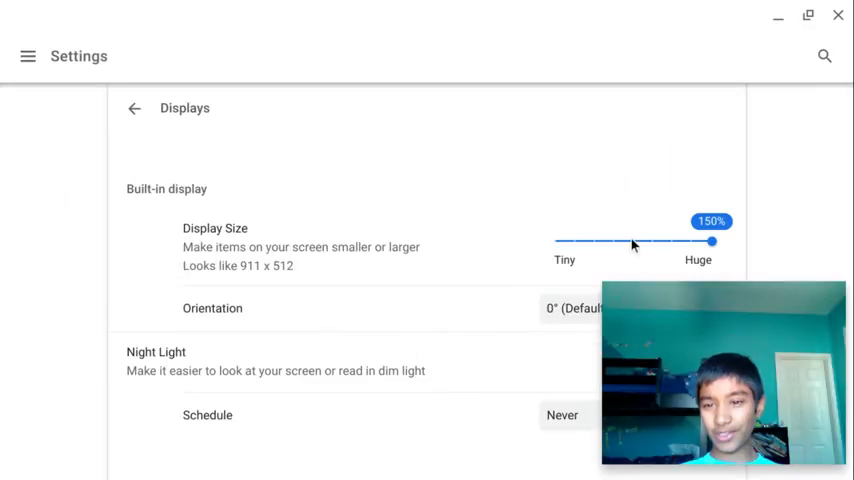
Step: Return display size to normal and move to Search and Assistant settings
left_click_drag(710, 242, 632, 184)
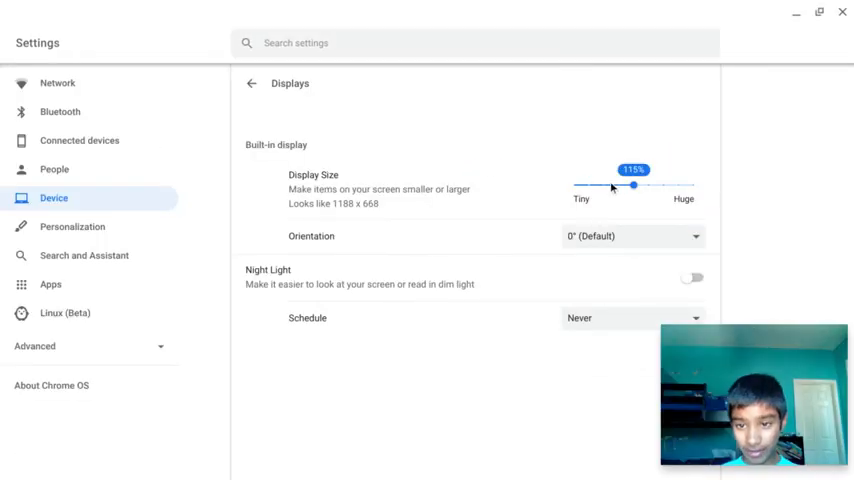
left_click_drag(632, 184, 570, 168)
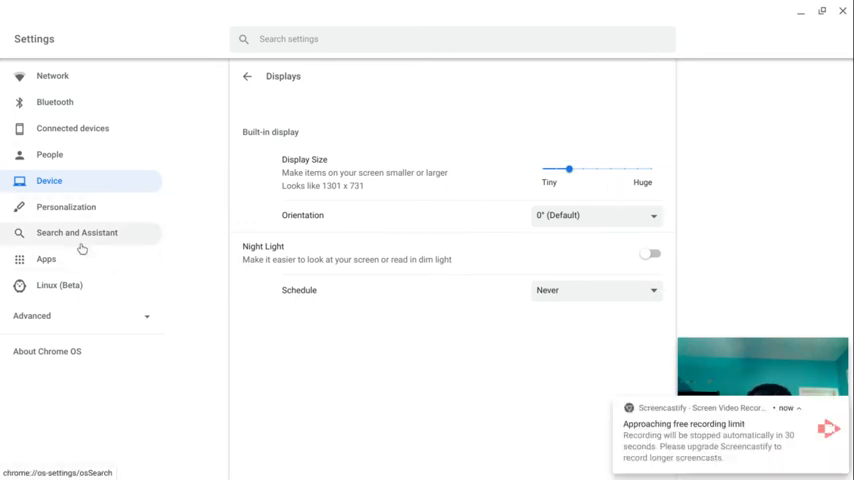
left_click(76, 232)
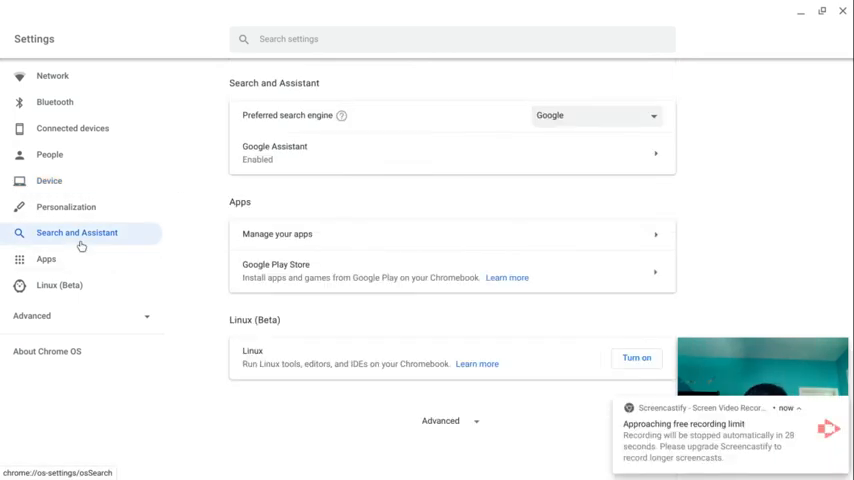